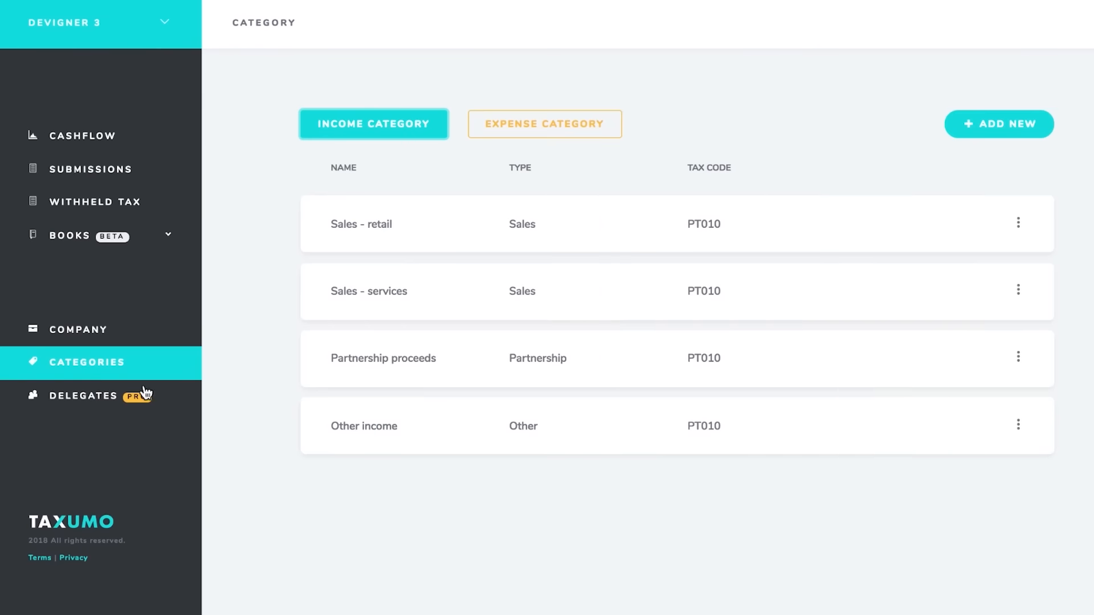
# - Go to the Delegates page from the sidebar, ready to invite someone by email
pyautogui.click(83, 395)
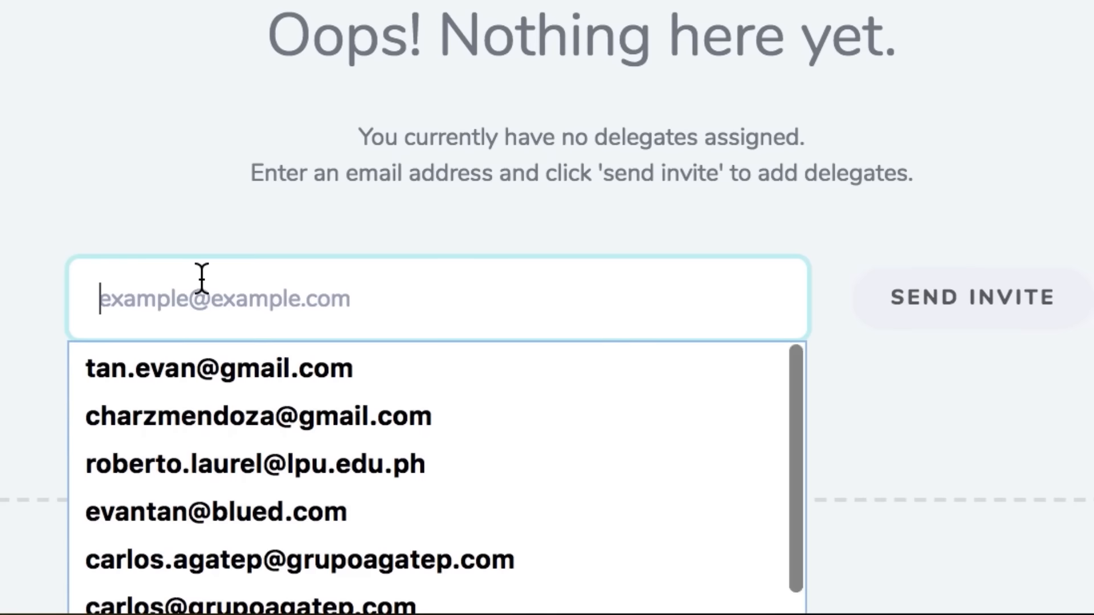